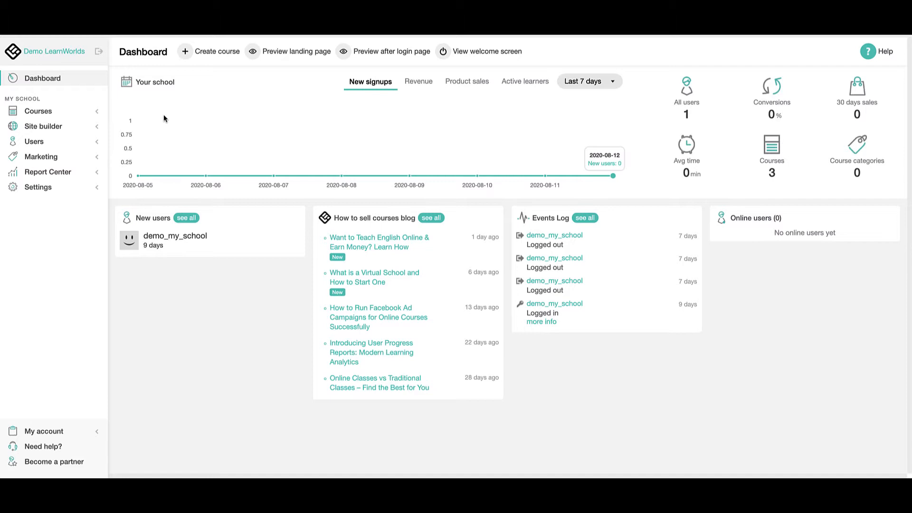
mouse_move(44, 129)
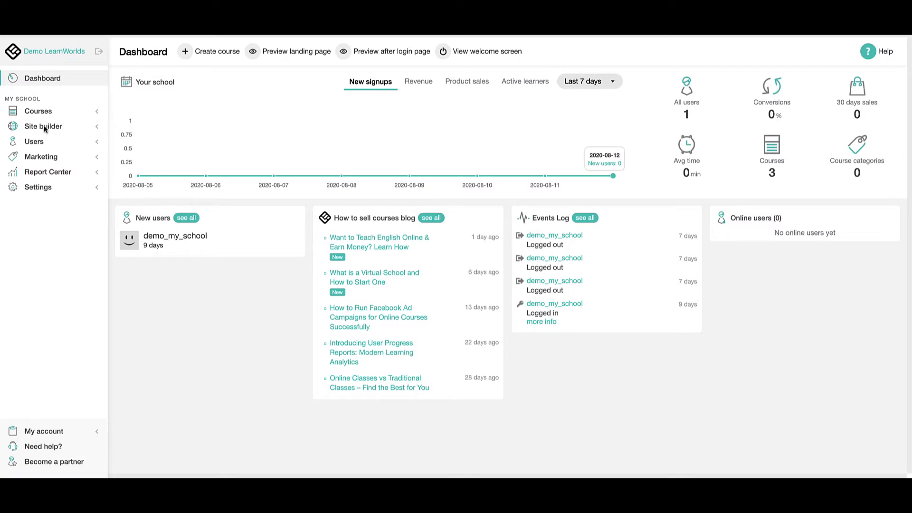
- Expand the Site builder section to reveal its design and settings options
left_click(41, 126)
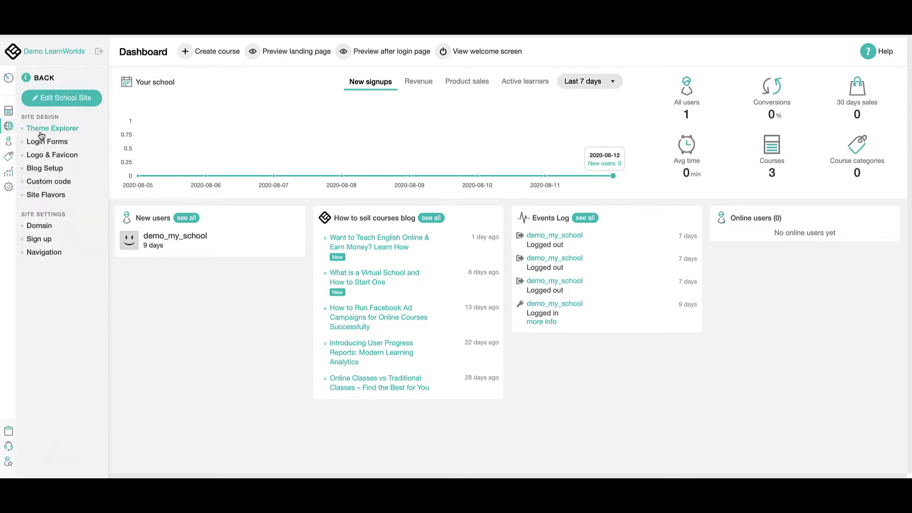
- On the Login Forms page, set the sign-in image to the yellow-wall portrait from the Image Library
left_click(47, 141)
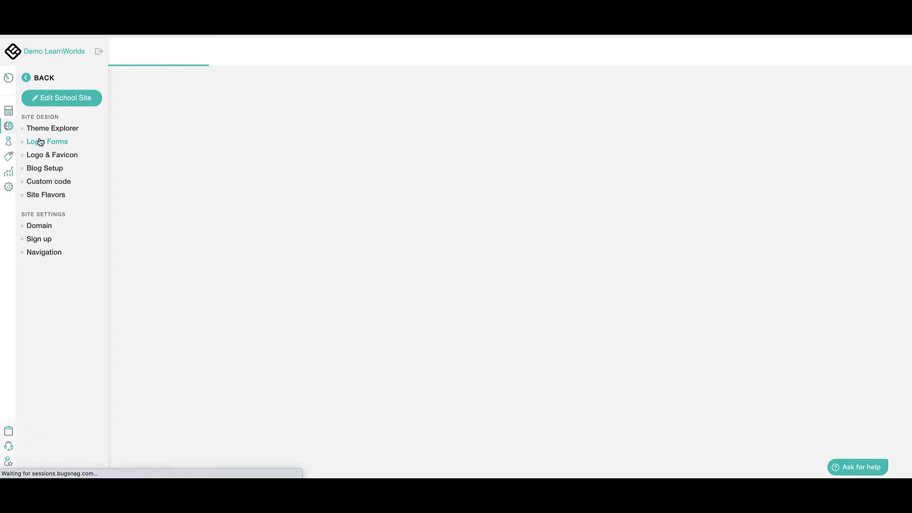
left_click(46, 140)
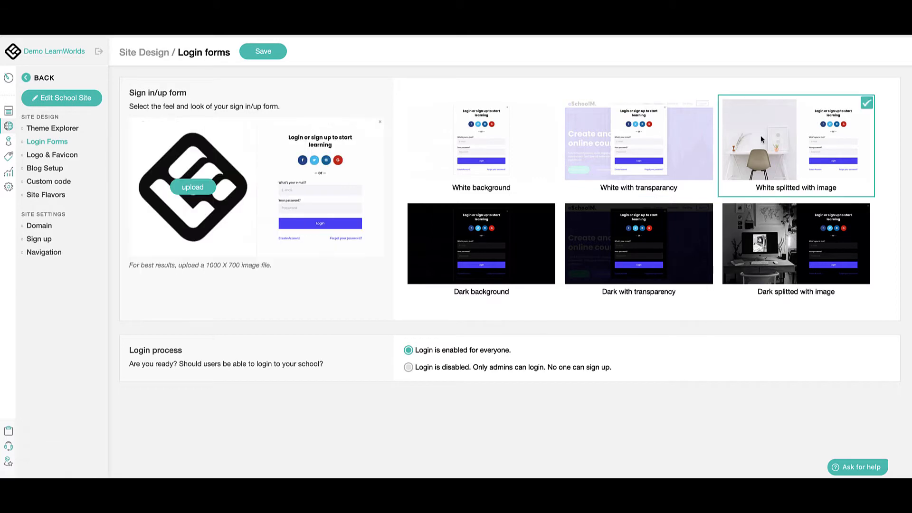
left_click(192, 186)
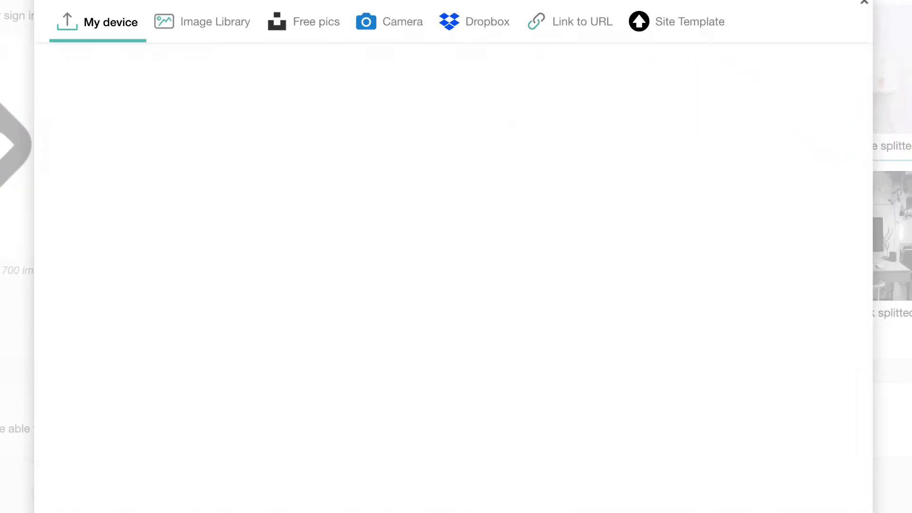
left_click(215, 22)
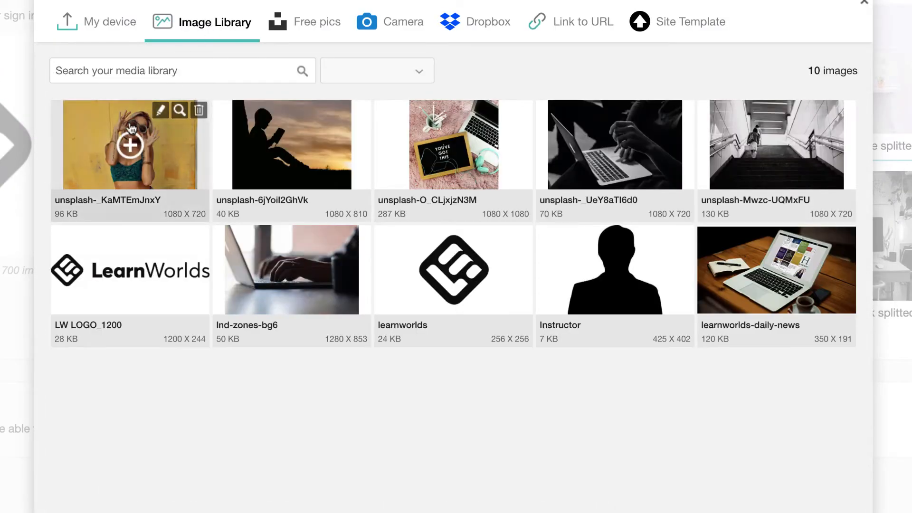
left_click(130, 144)
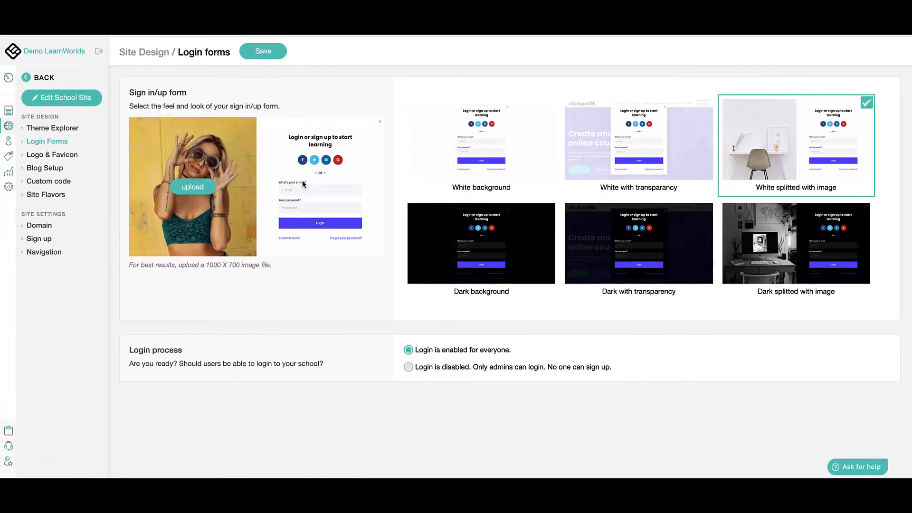
mouse_move(438, 143)
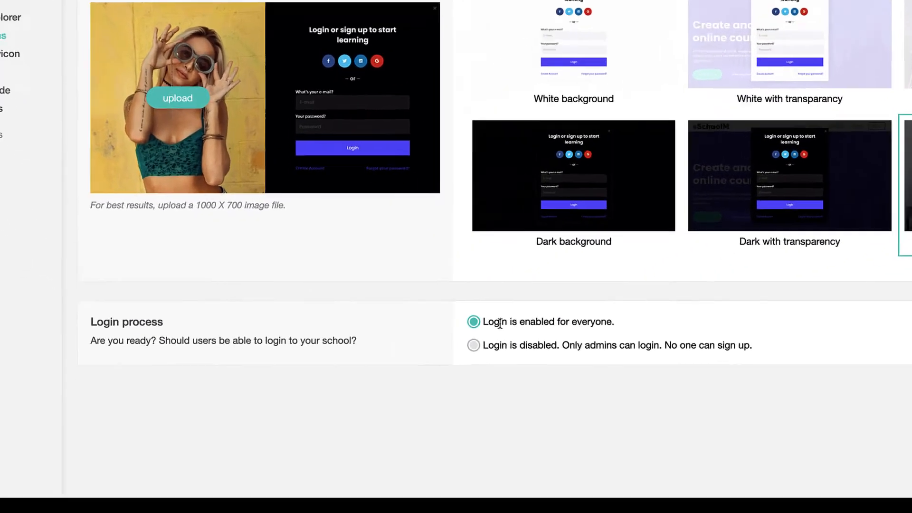
scroll("down", 3)
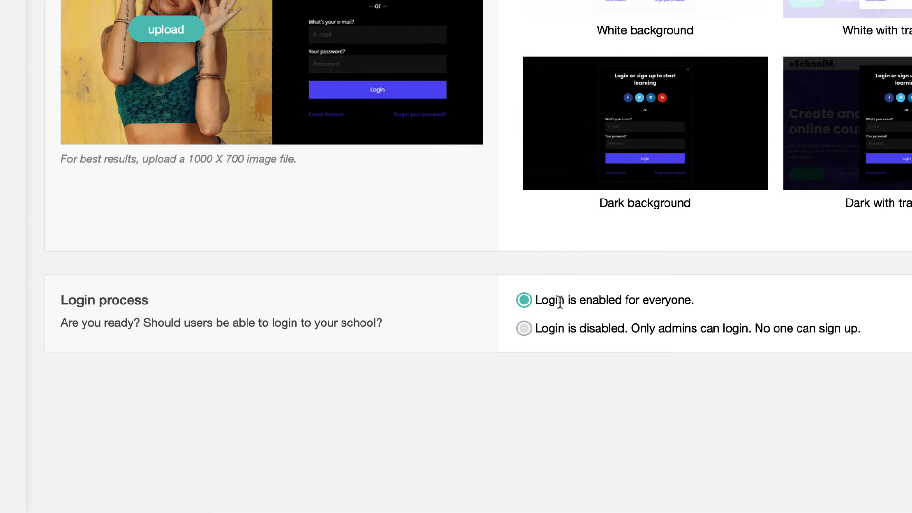
left_click(525, 328)
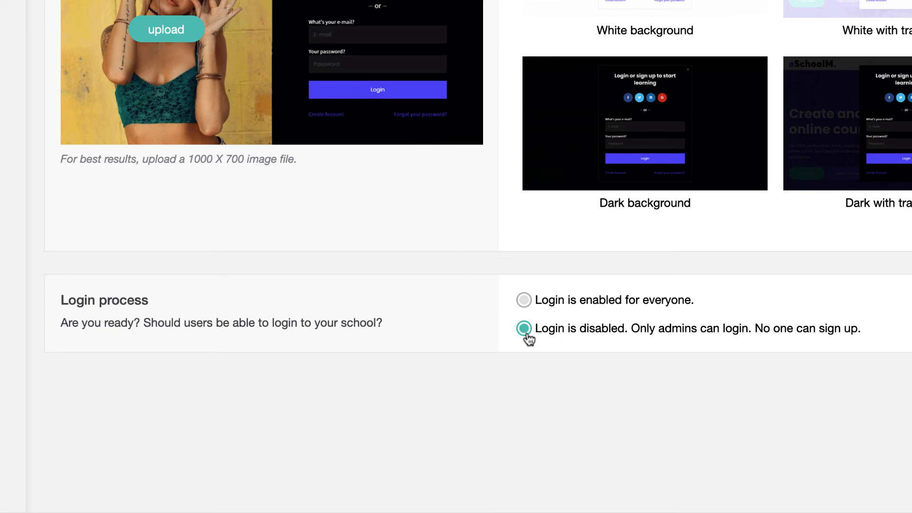
left_click(524, 299)
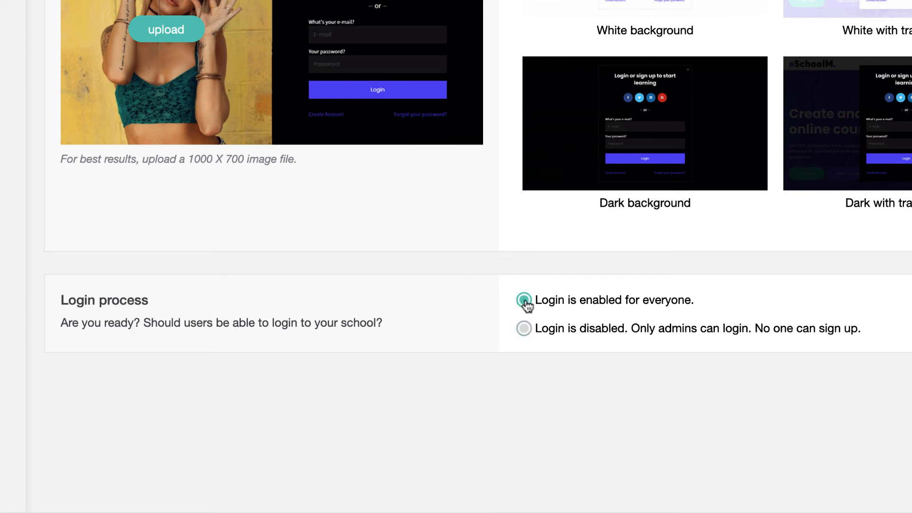